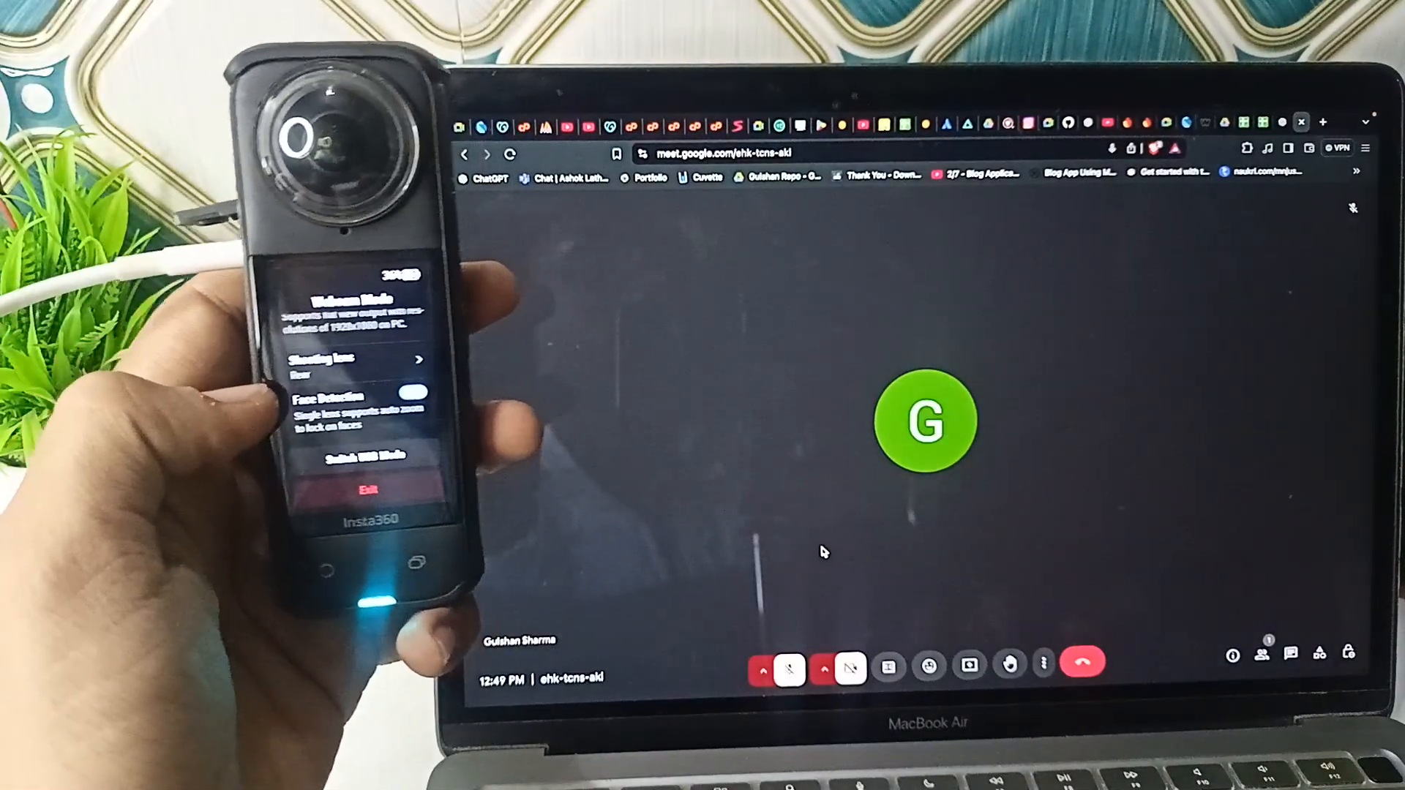
- Switch from the Google Meet call to FaceTime showing the Insta360 X4 live webcam preview
left_click(822, 669)
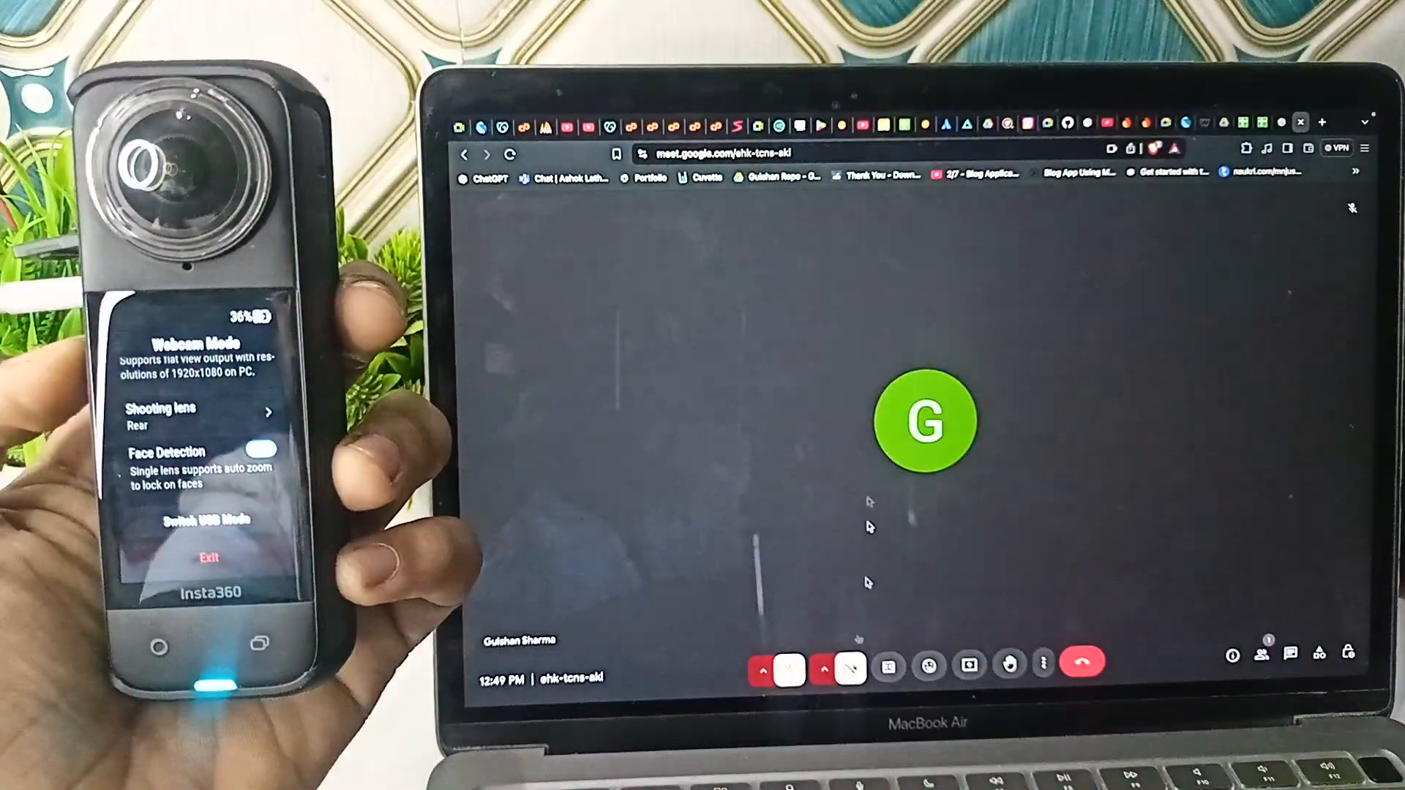
left_click(728, 662)
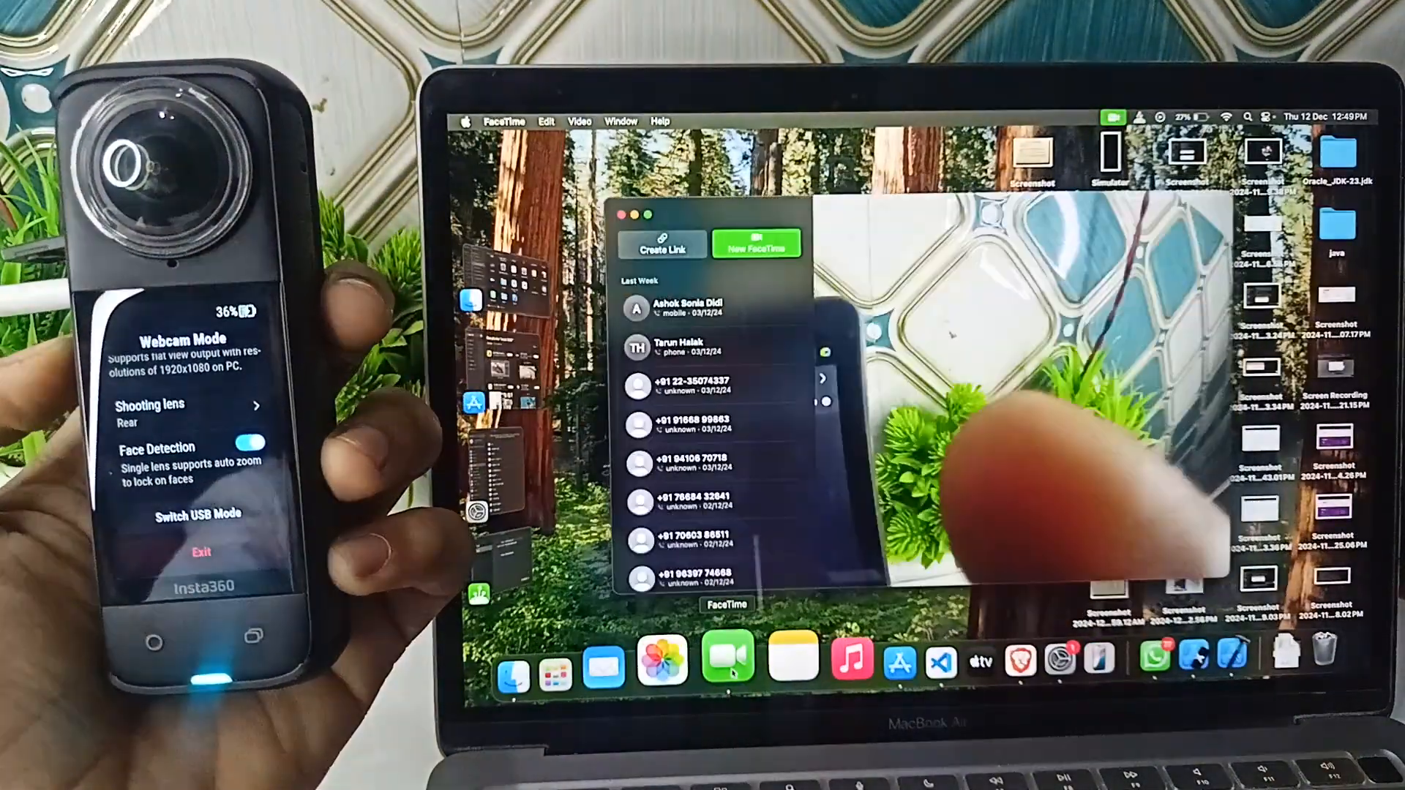